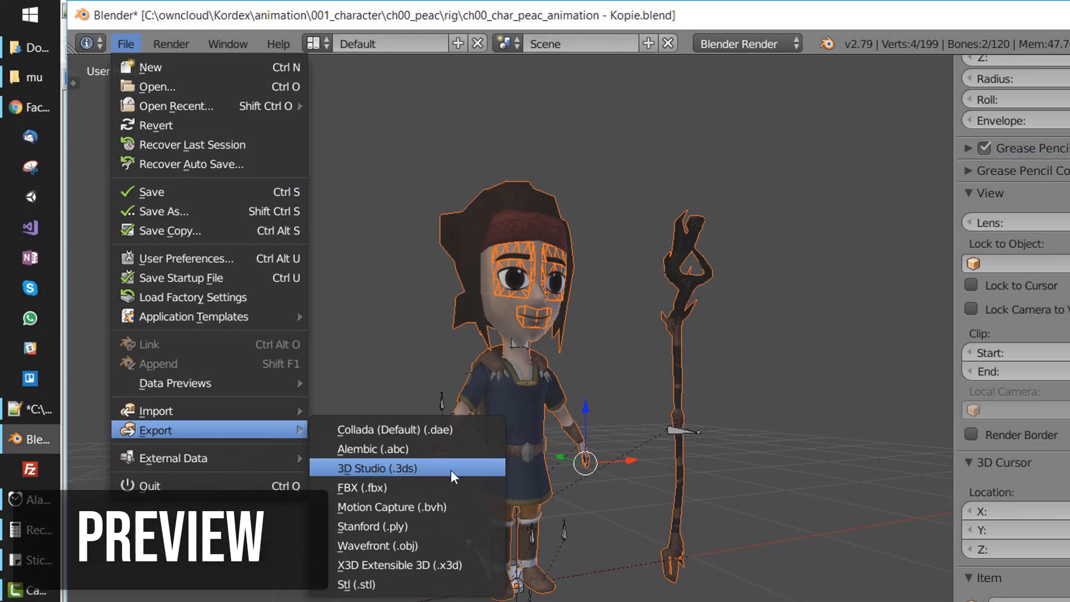
Step: List the export file formats available for the character scene
left_click(362, 487)
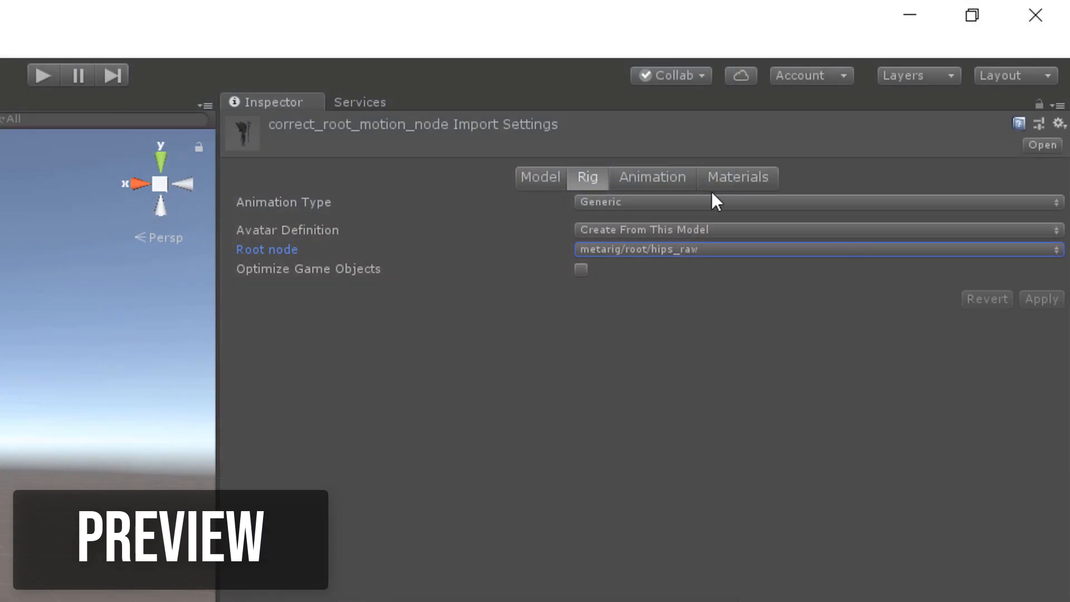
Step: Show correct_root_motion_node's Rig import settings with root node metarig/root/hips_raw
left_click(643, 178)
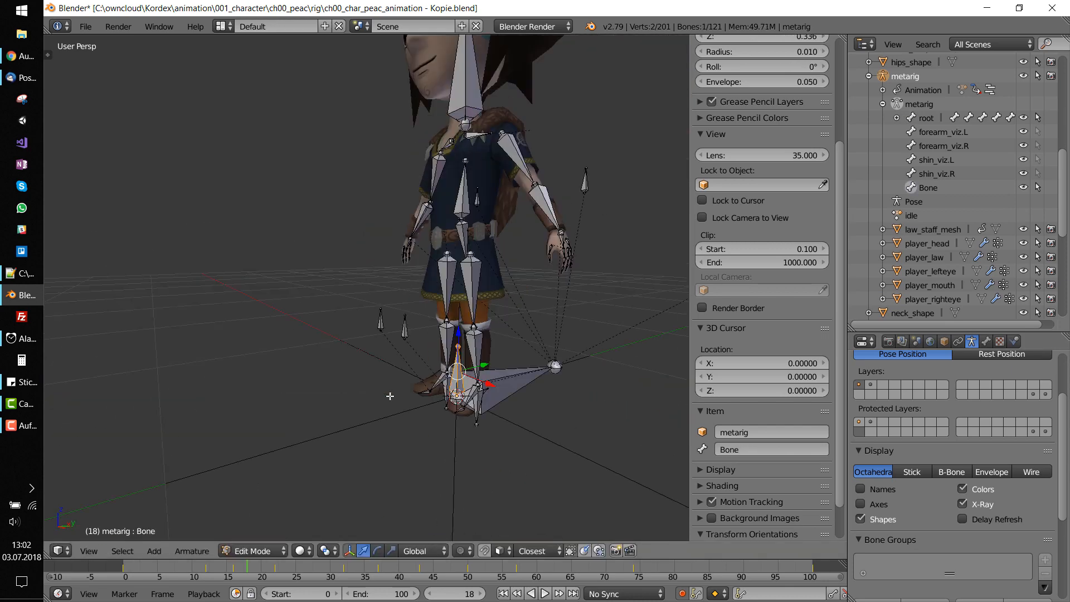
Step: Constrain root_motion with Copy Location targeting metarig, filtering its bone field to 'hip'
left_click(251, 550)
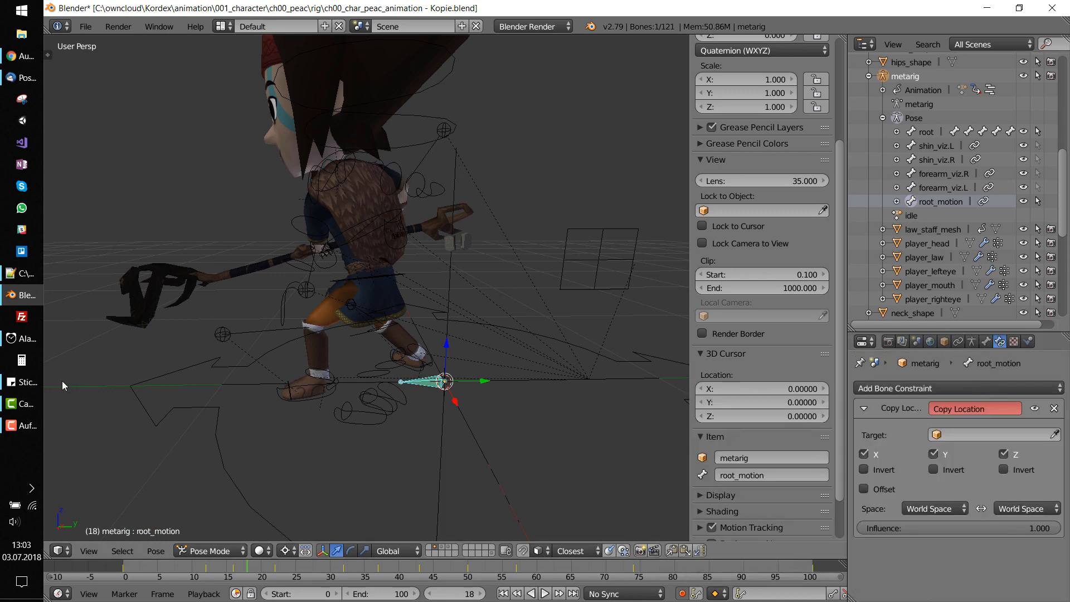
left_click(993, 453)
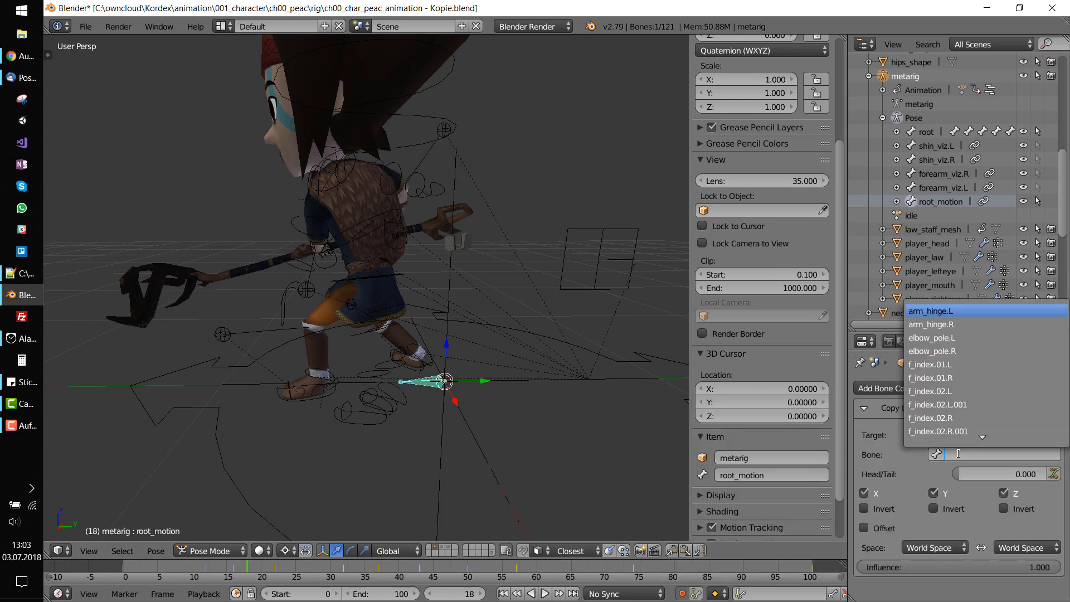
type("hip")
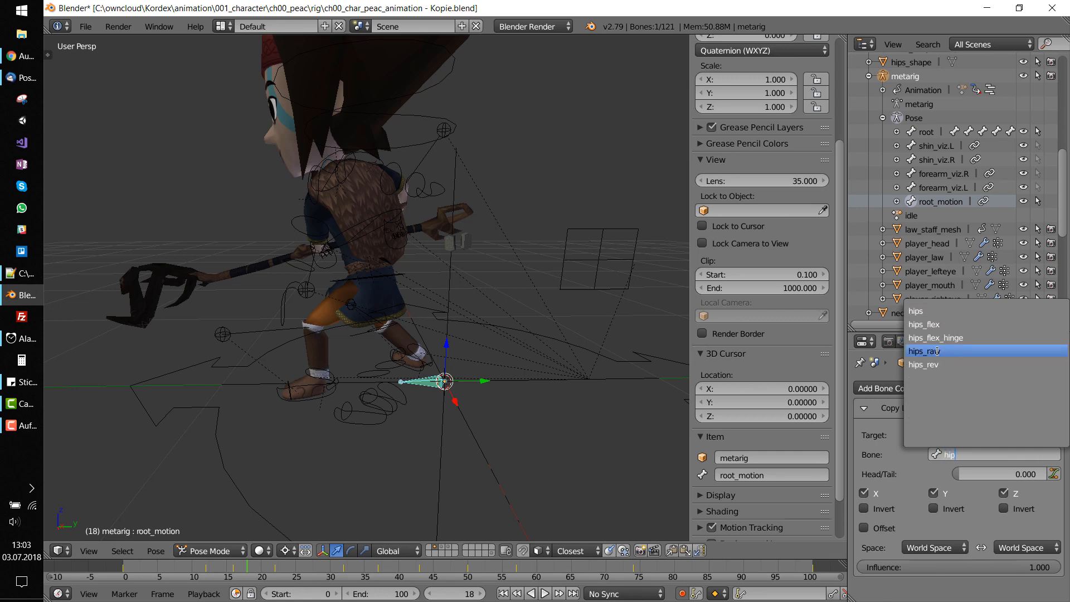